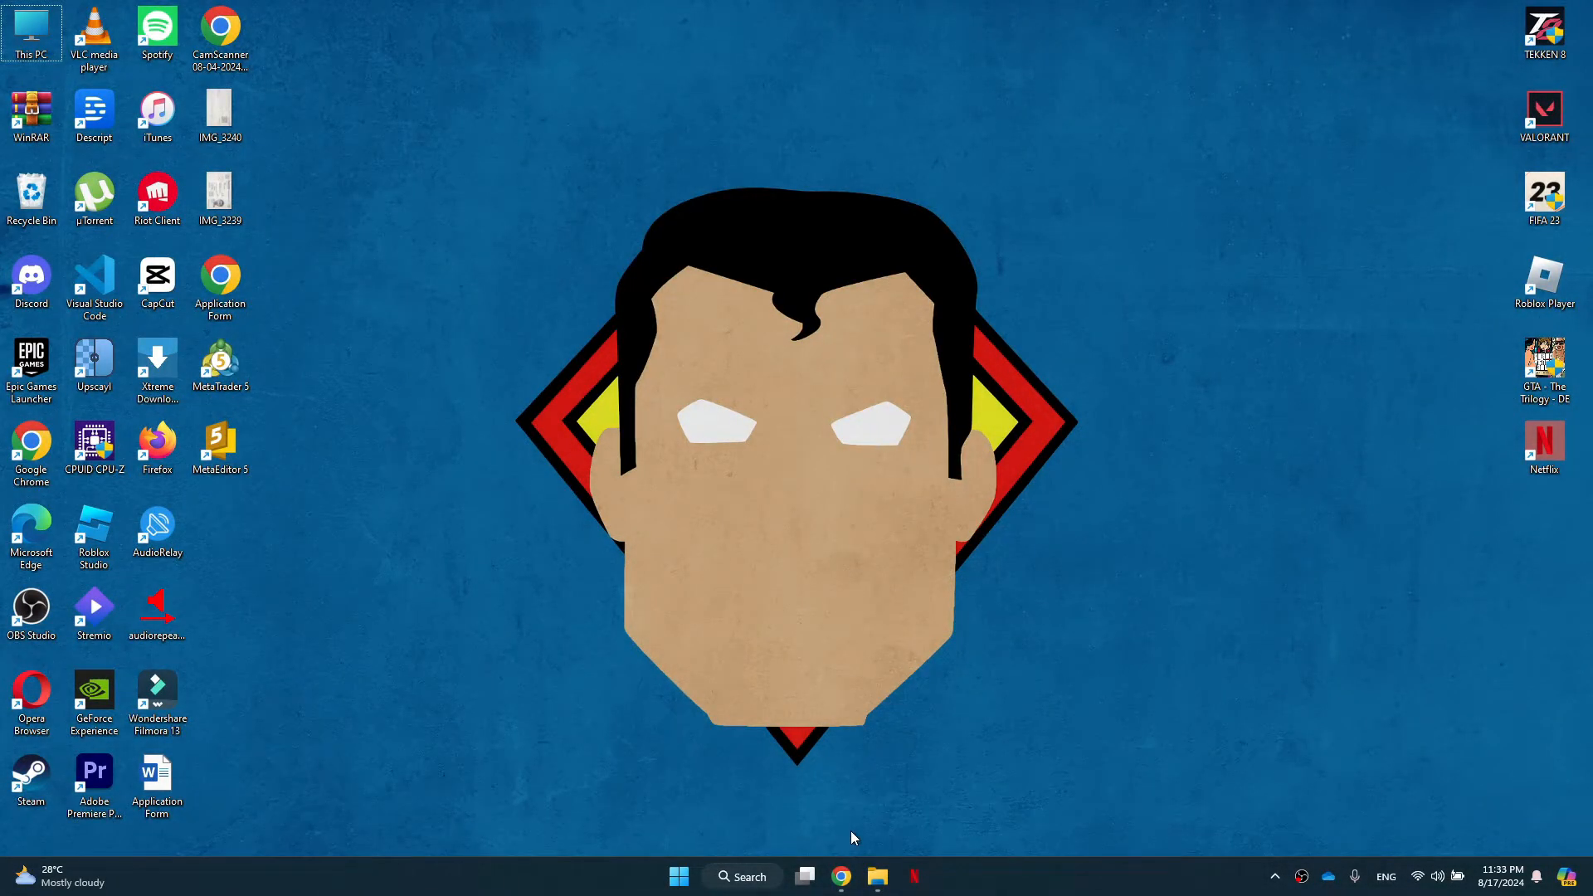
Launch Chrome and open Sejda's Online PDF editor from a Google search for 'sejda'
click(841, 876)
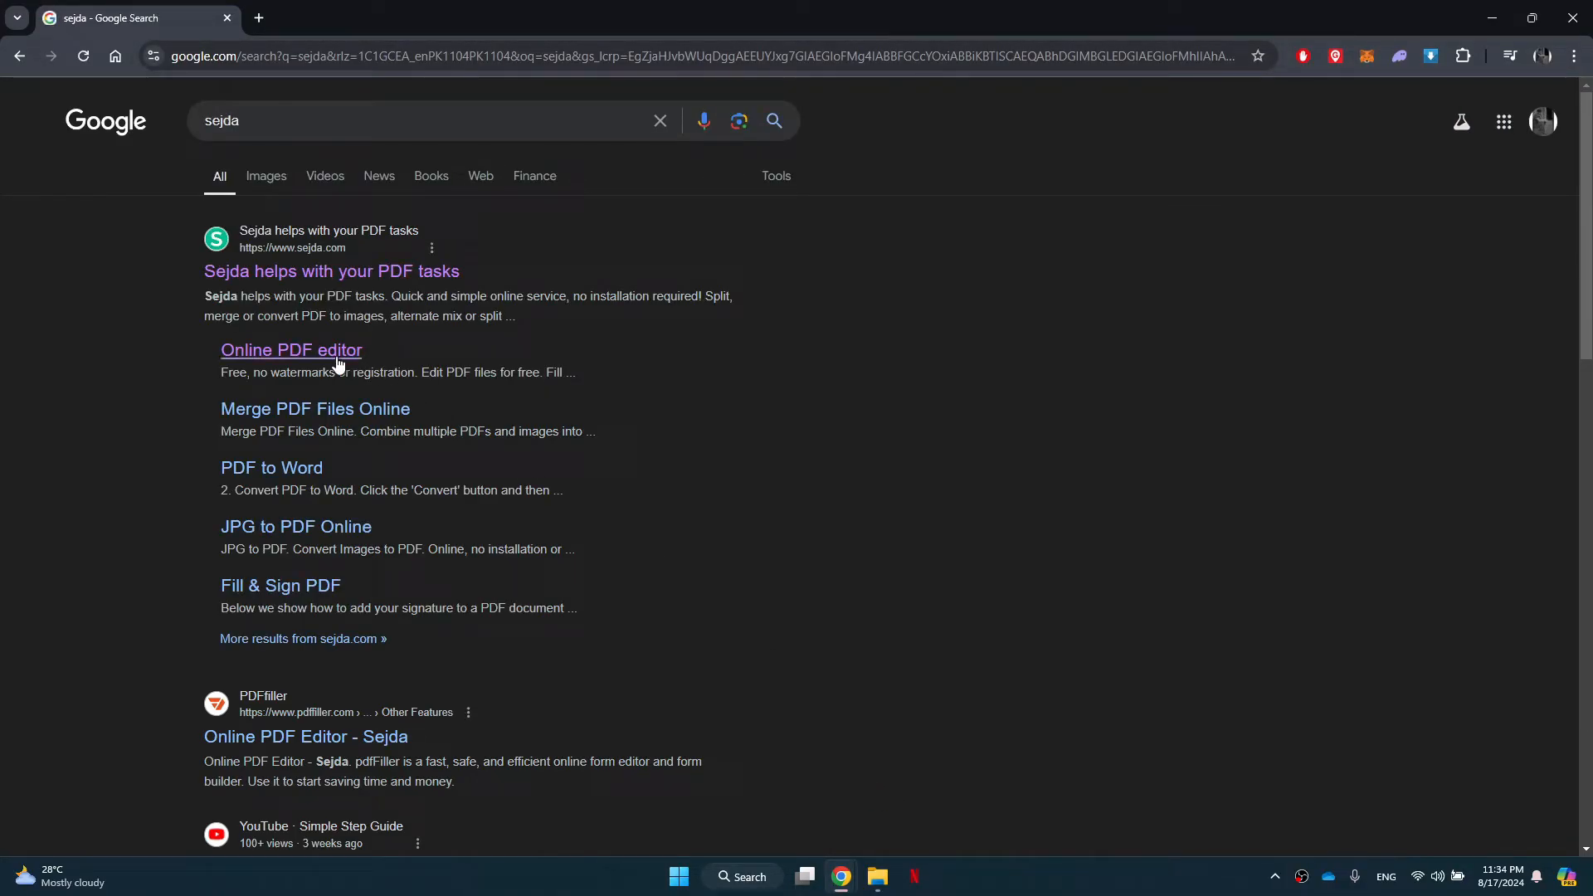
click(290, 350)
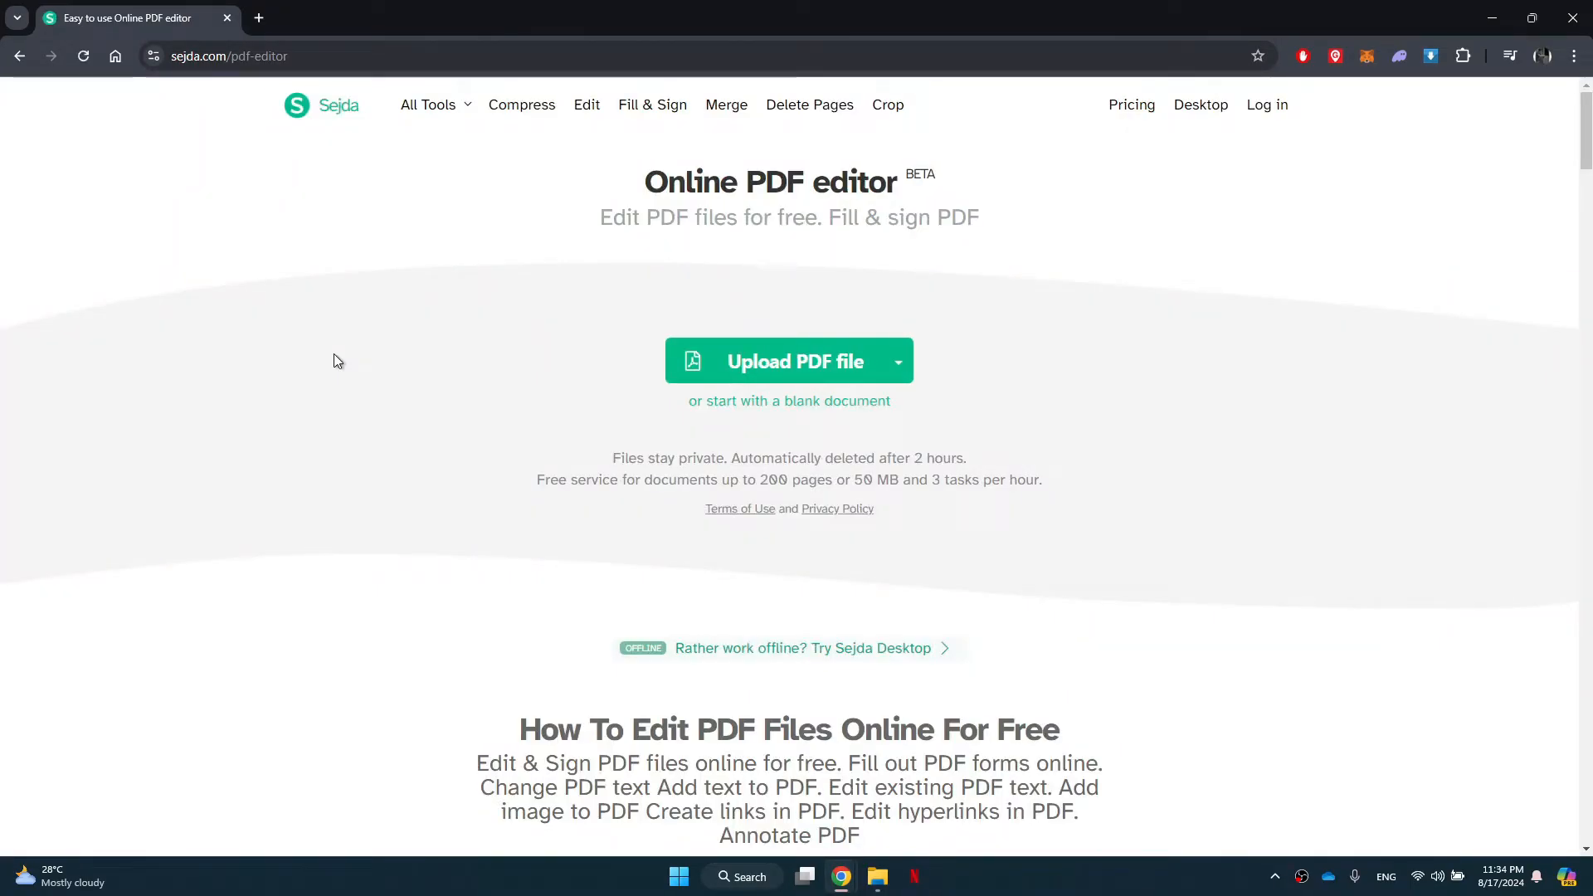
Start the PDF upload and browse to the drive holding the bank statement PDF
click(787, 361)
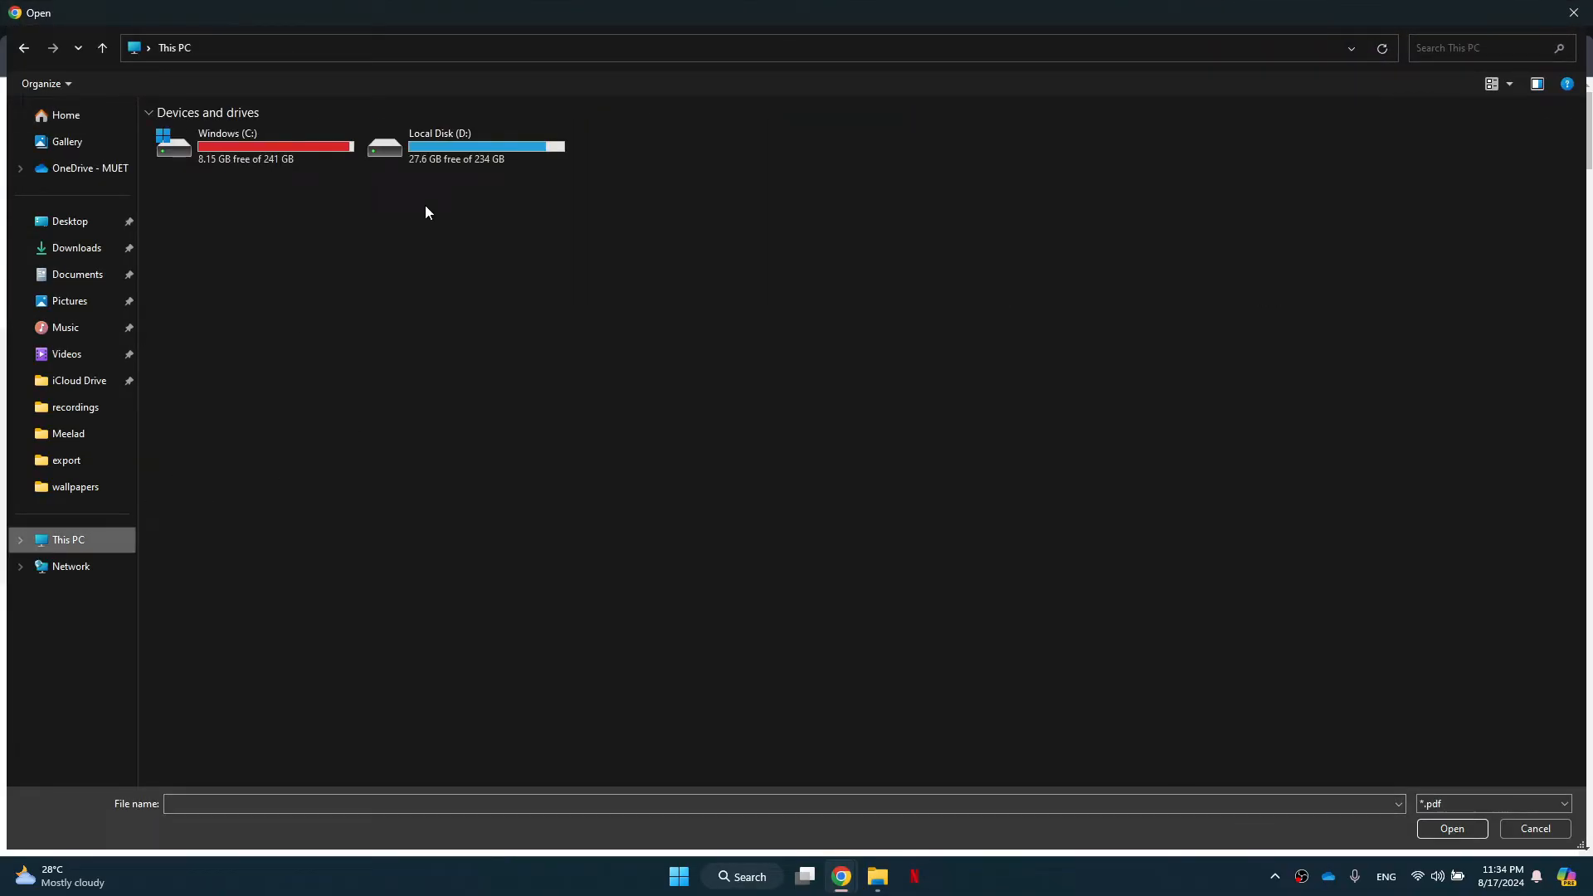
double_click(440, 145)
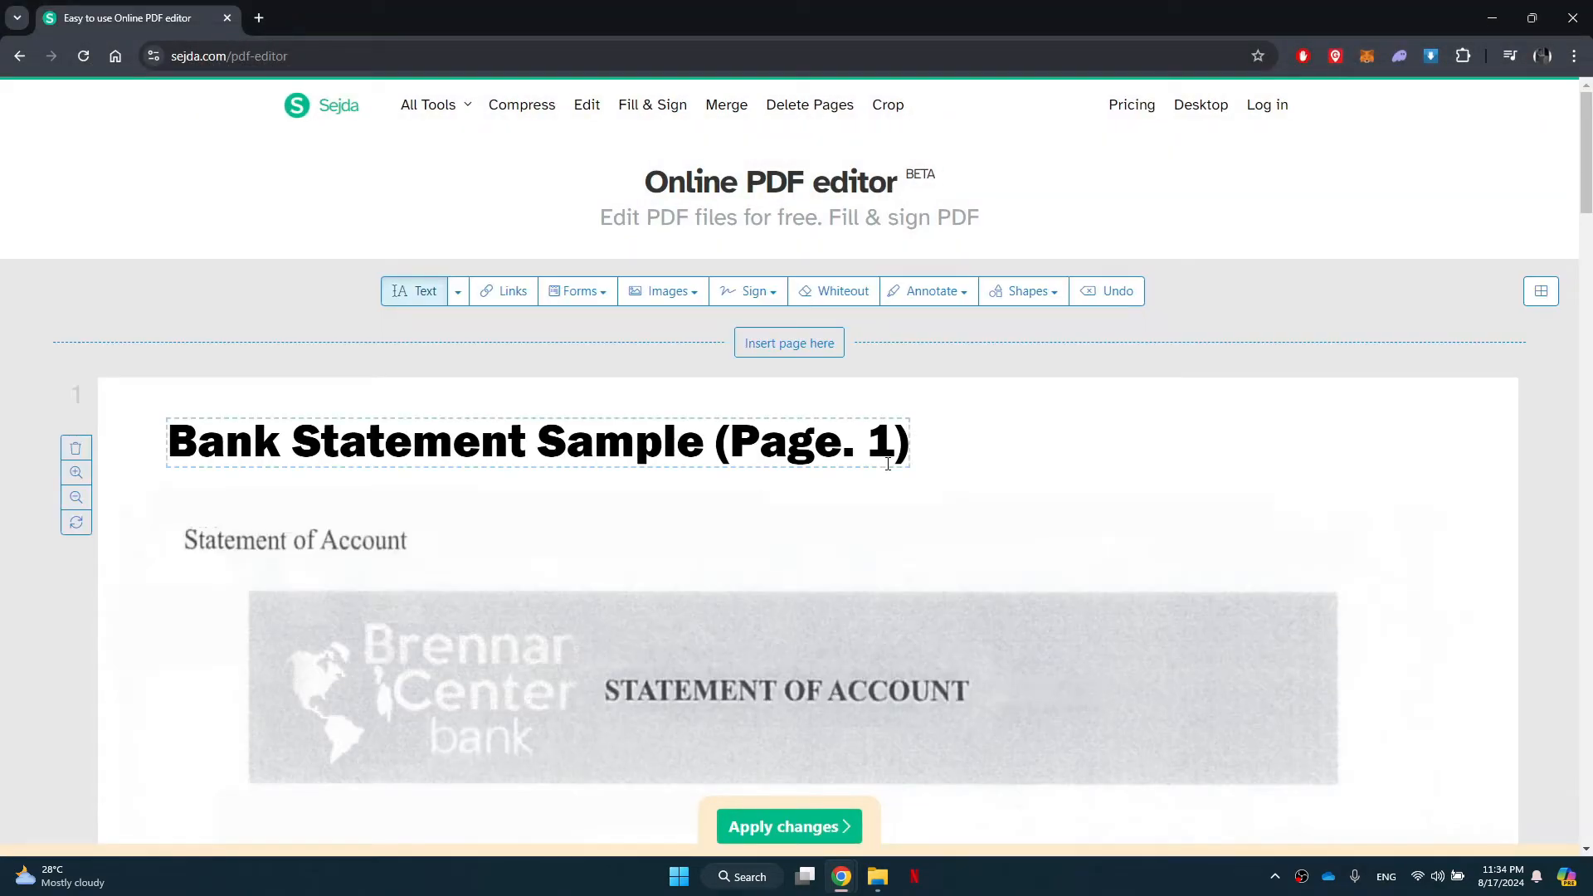
scroll(down, 3)
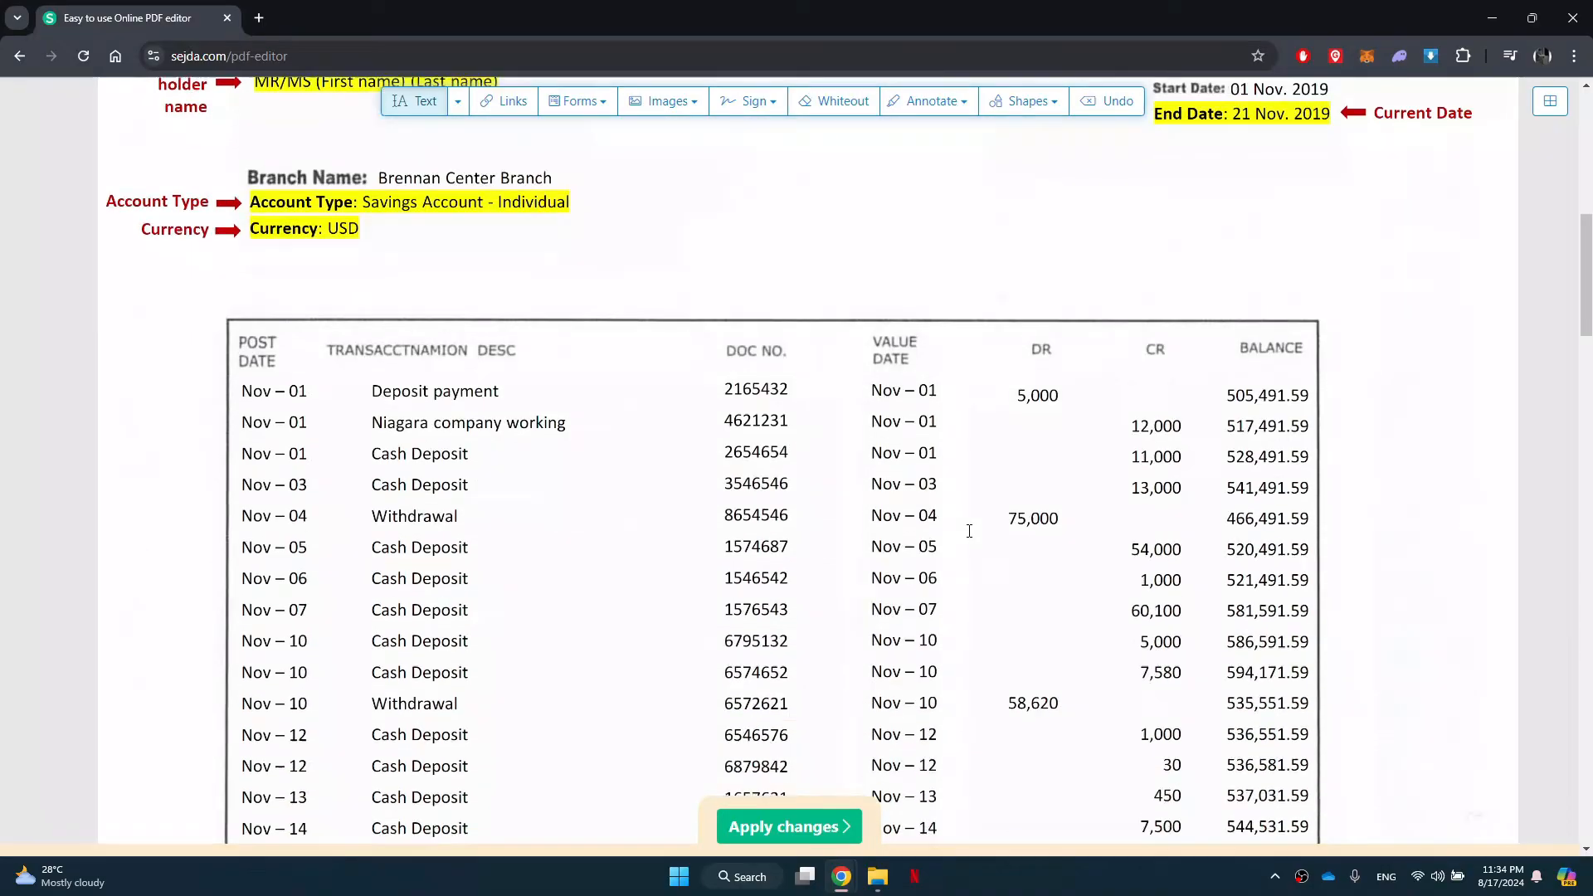
click(467, 421)
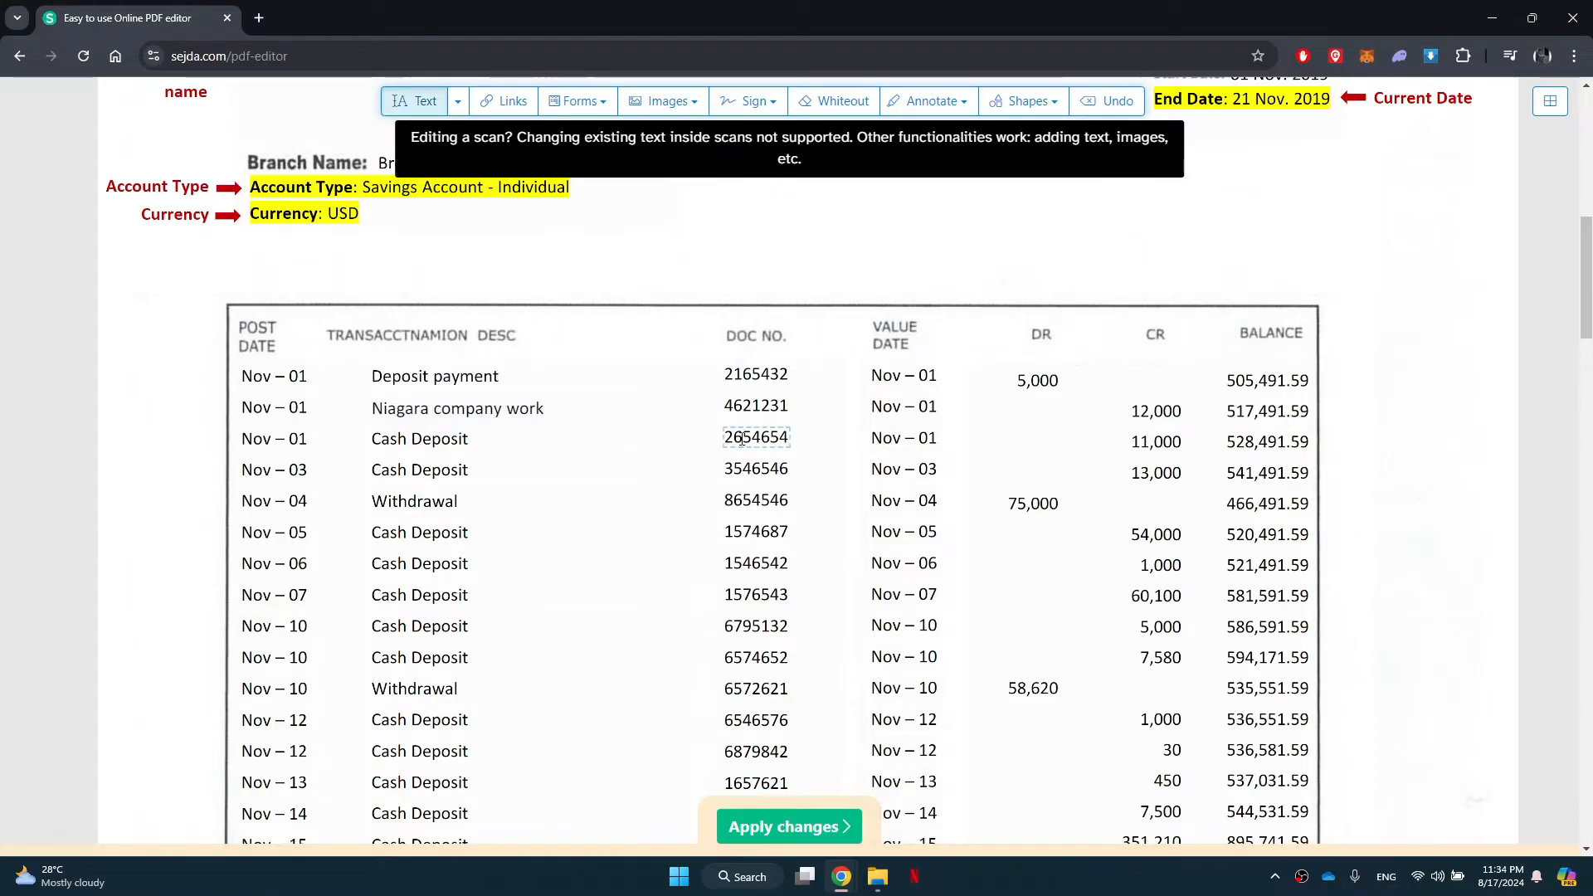
scroll(down, 3)
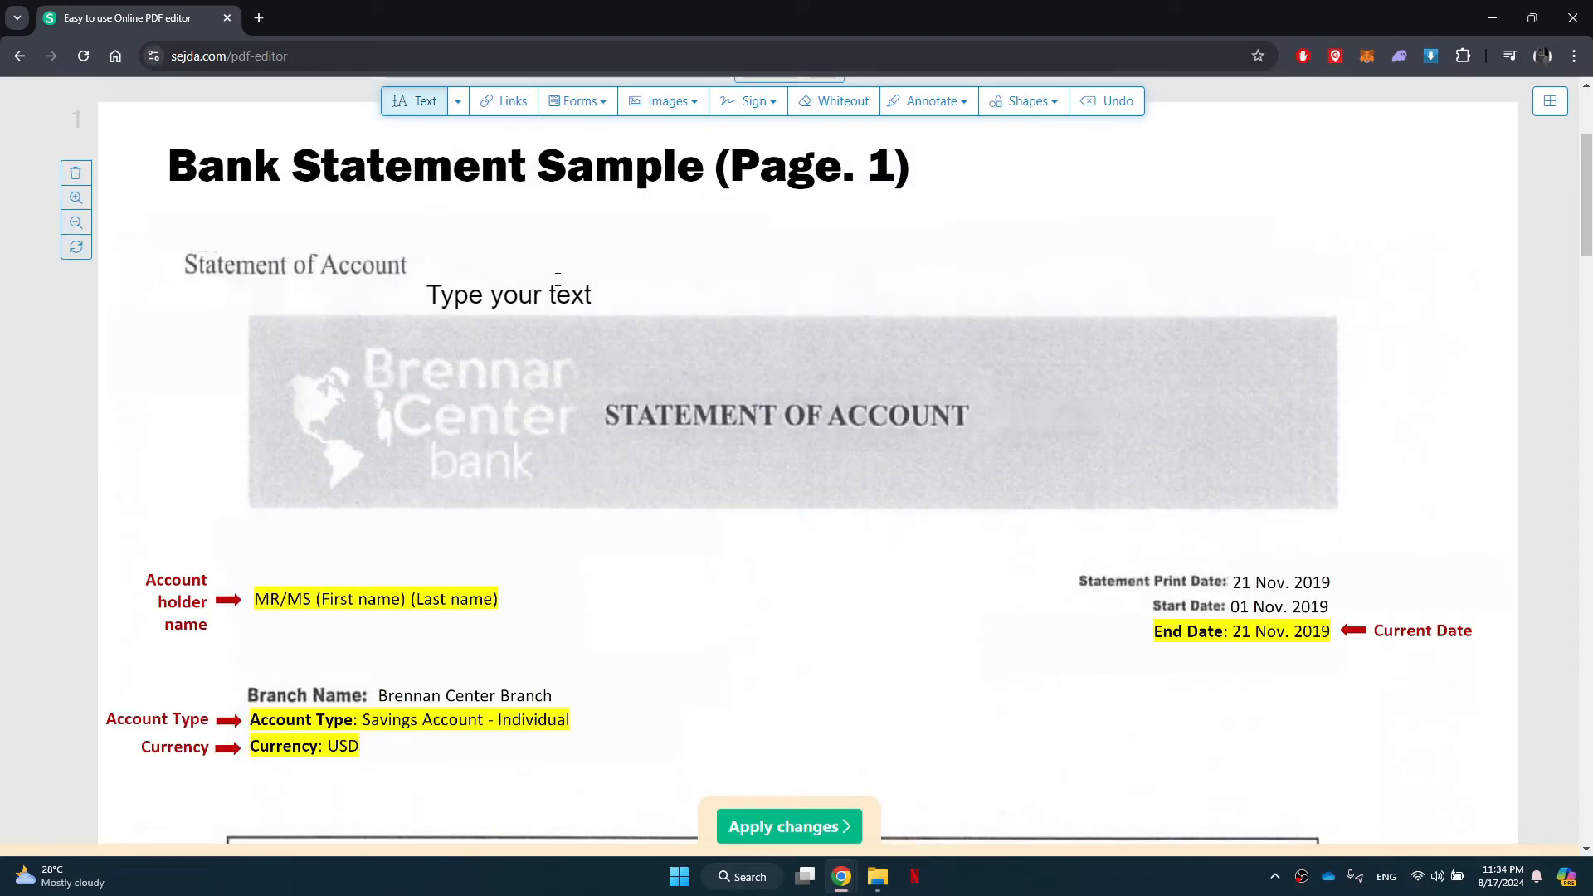
Open the 'Bank Statement Sample (Page. 1)' heading for editing and select 'Sample'
click(537, 166)
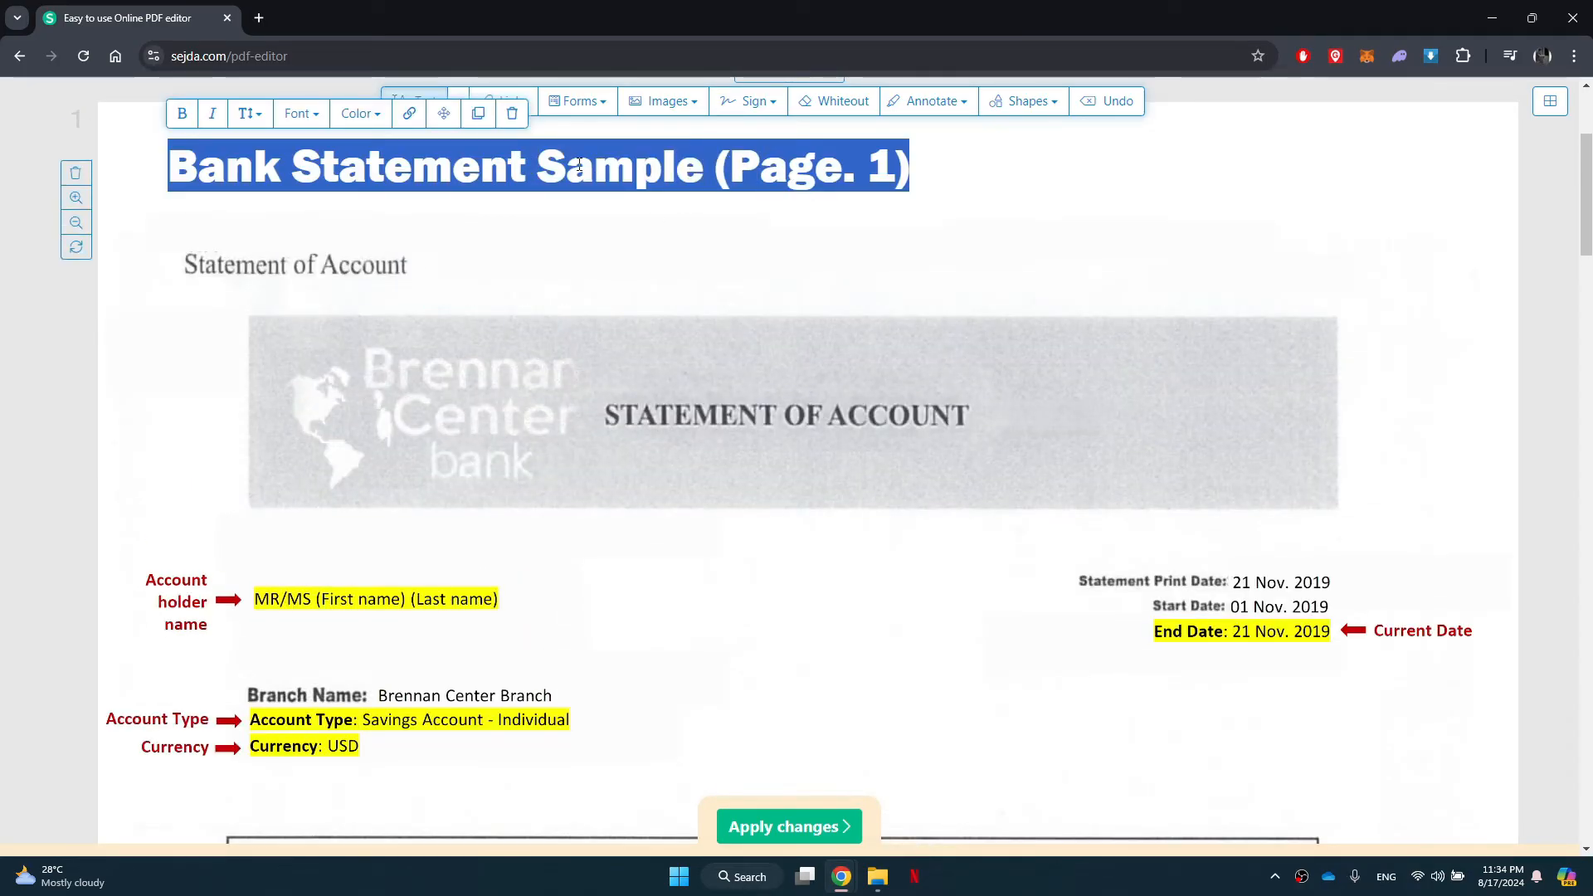
click(565, 166)
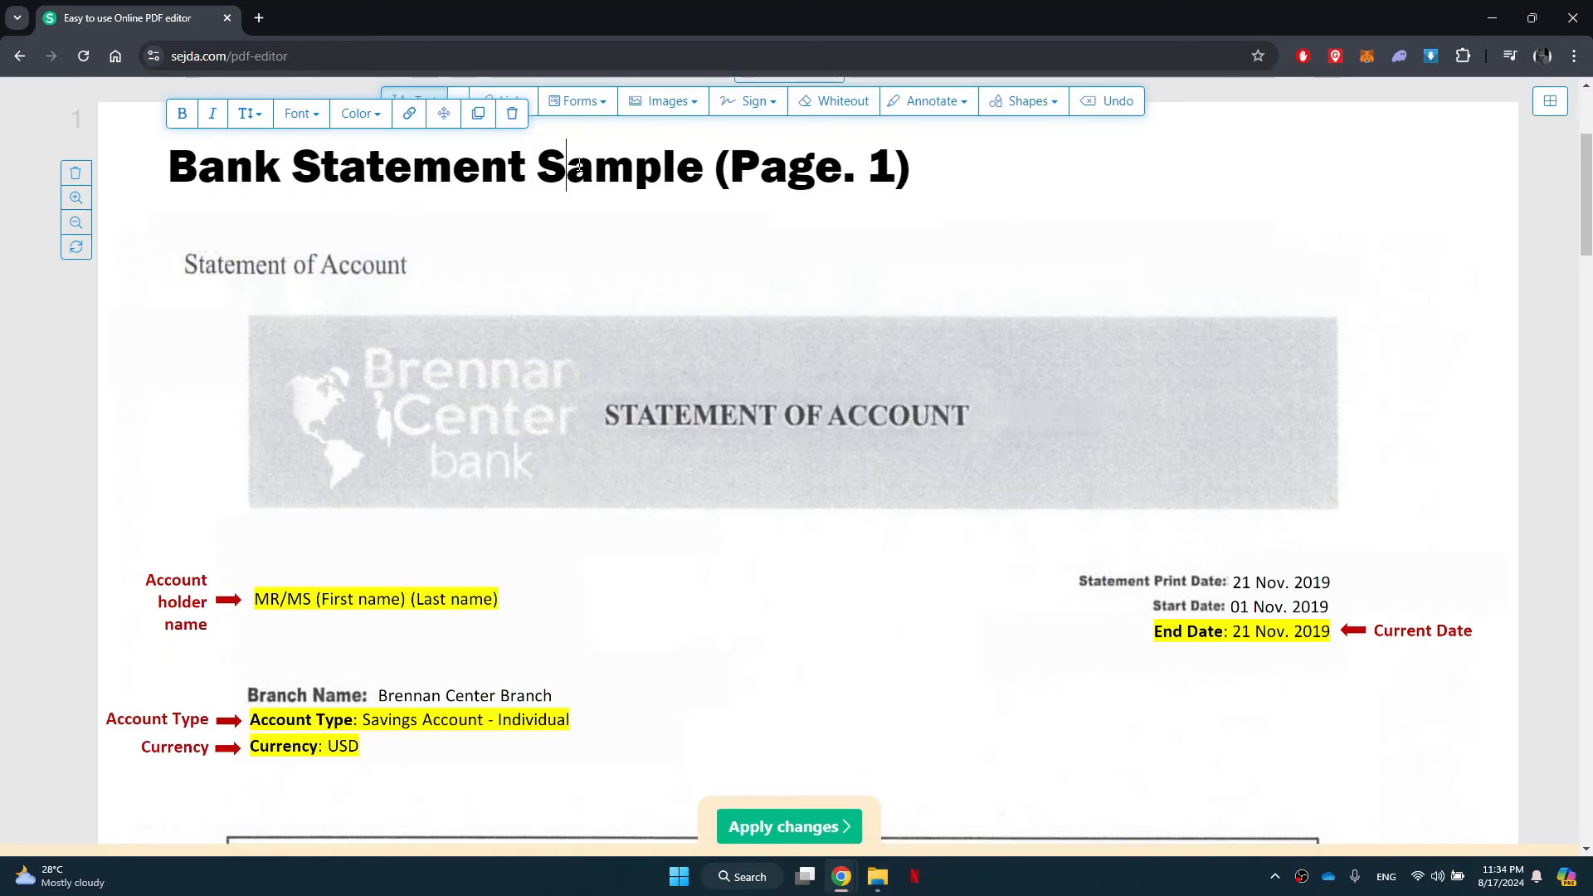
double_click(619, 166)
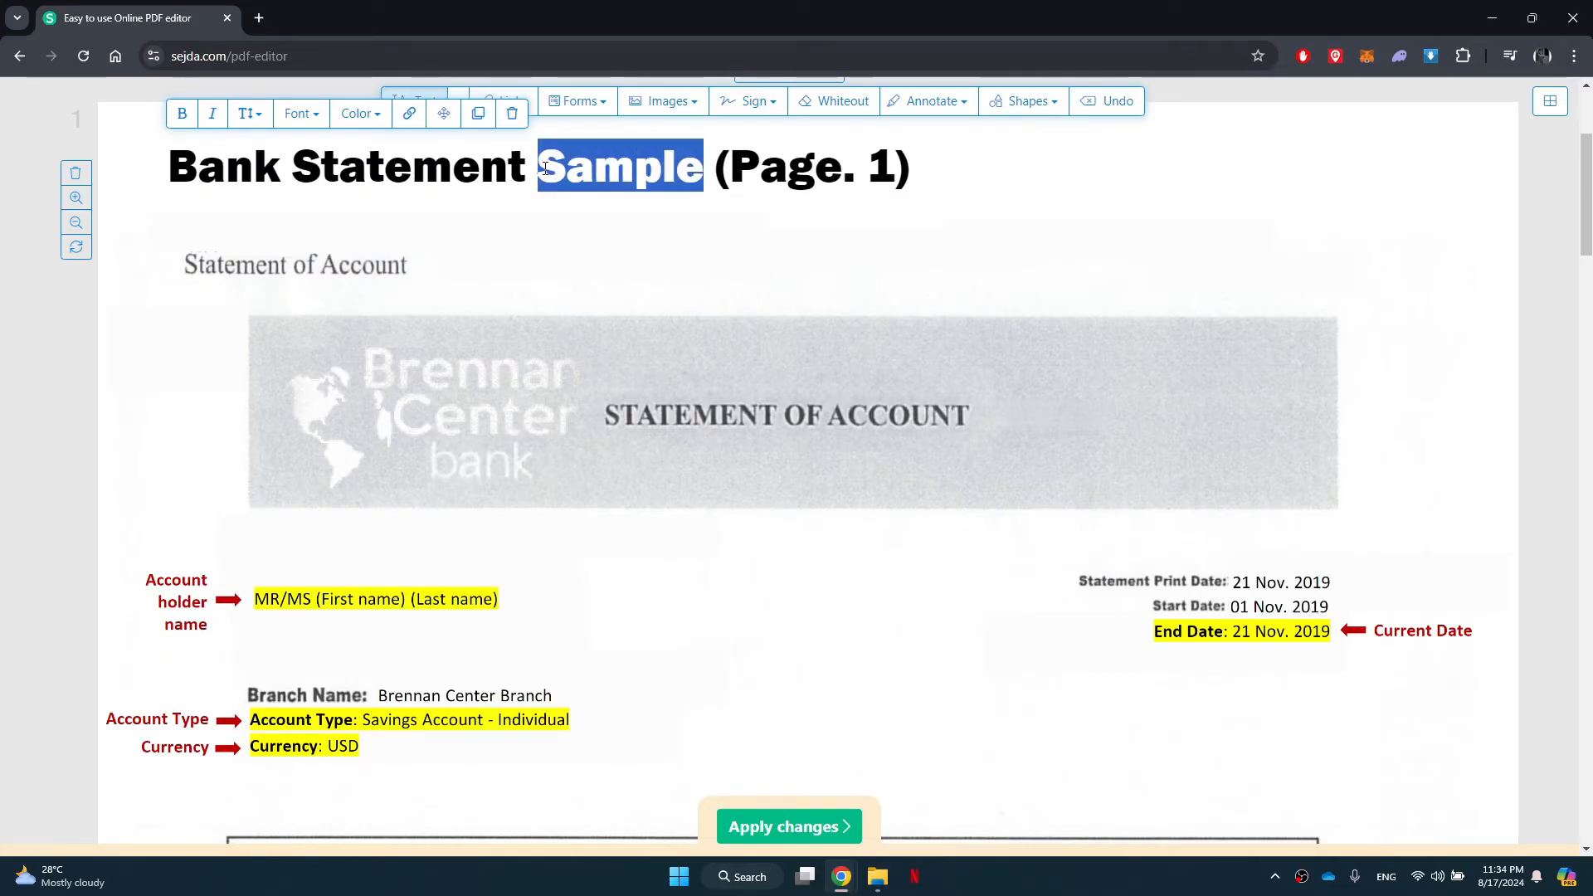